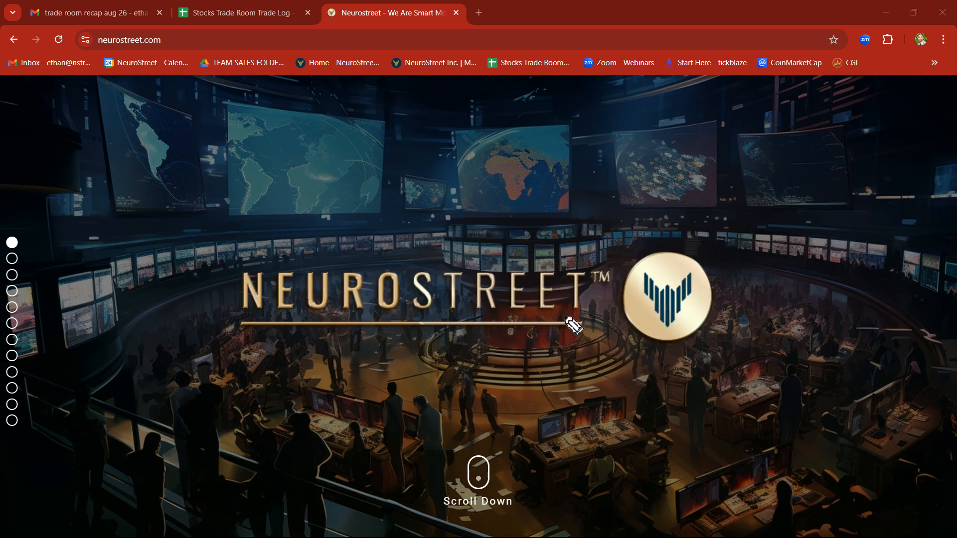
mouse_move(550, 328)
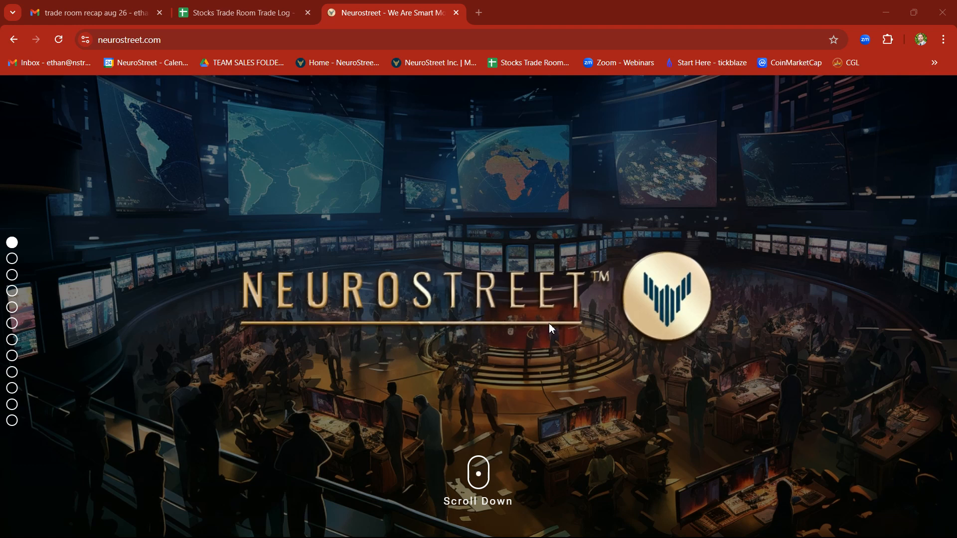
Scroll the neurostreet.com home page down past the banner to the Latest News articles and videos
scroll(down, 3)
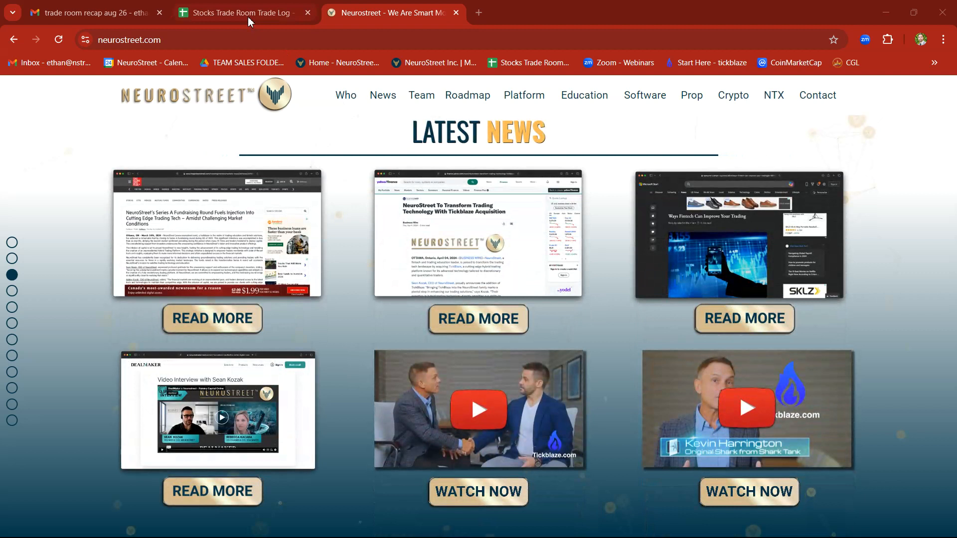
Bring up the Stocks Trade Room Trade Log spreadsheet showing trades through 1359
click(242, 12)
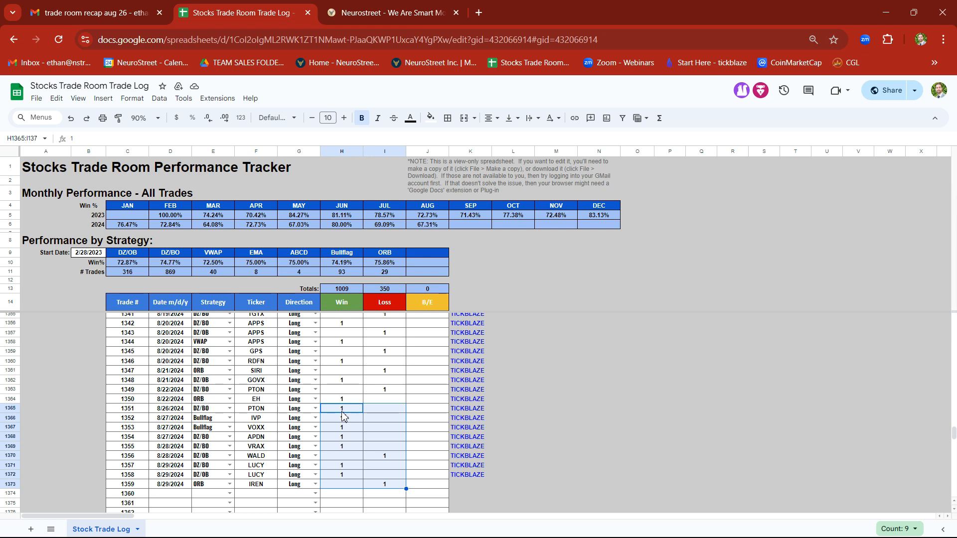
mouse_move(345, 259)
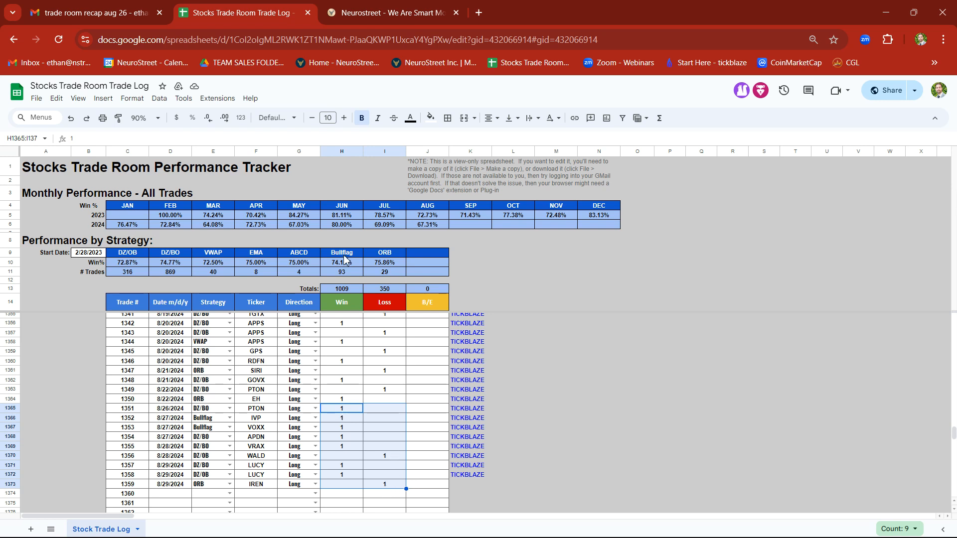
mouse_move(91, 12)
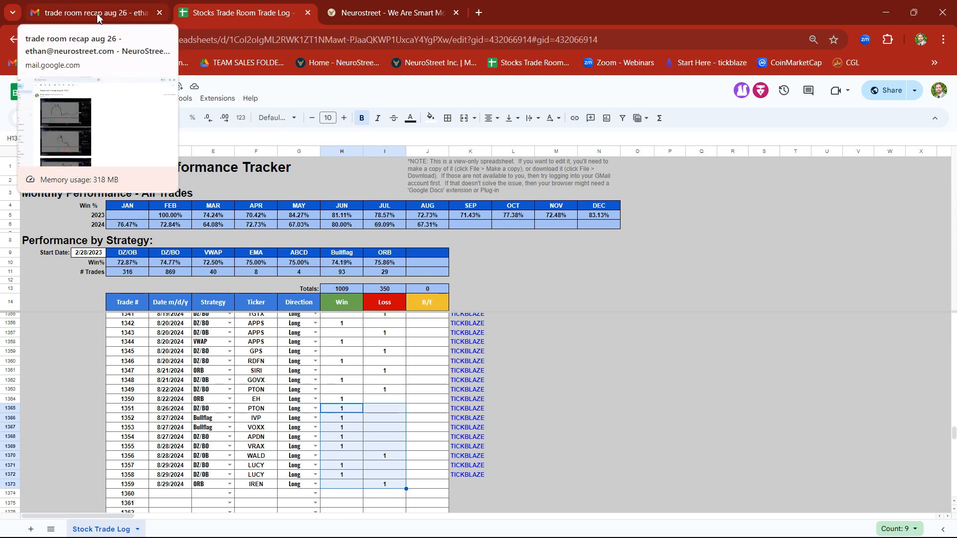
Bring up the trade room recap email with its attached PTON 5-minute chart
click(92, 12)
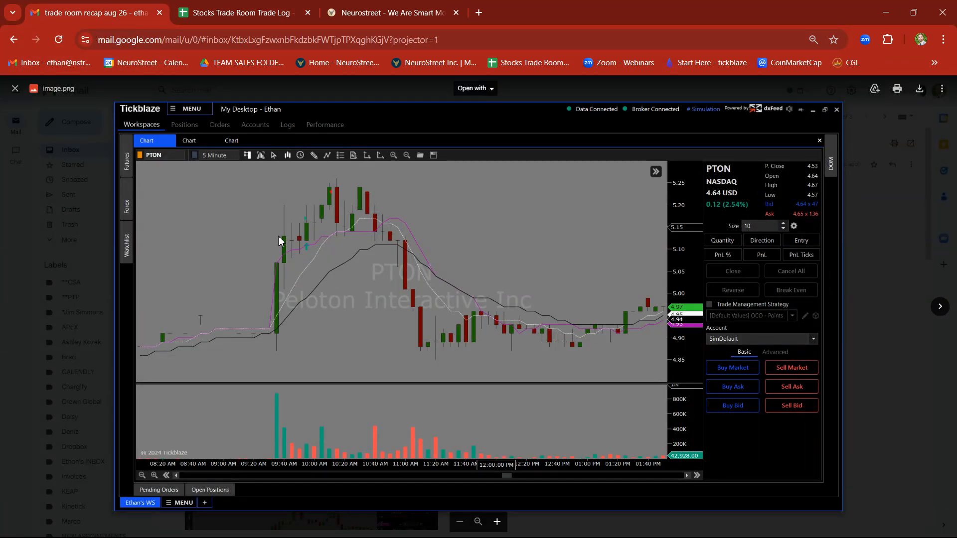
mouse_move(341, 189)
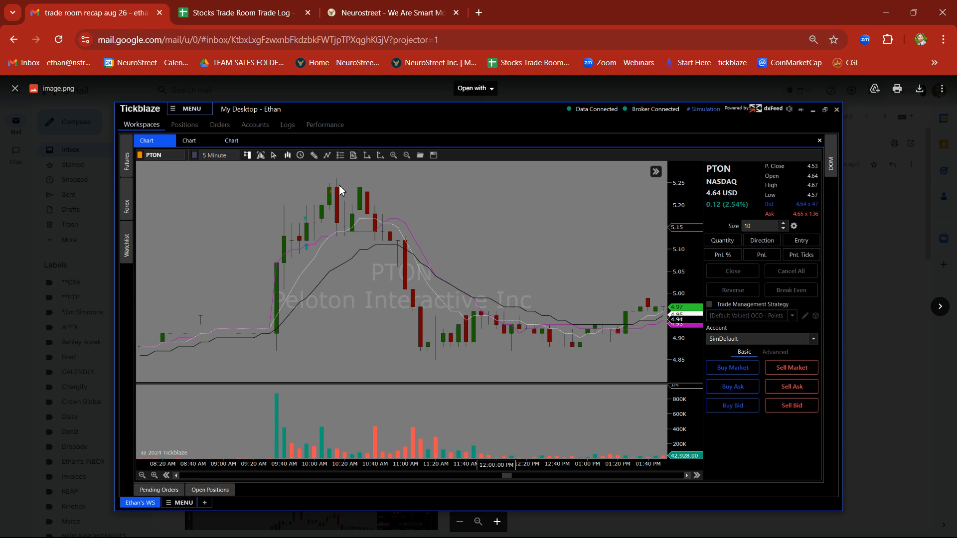
mouse_move(305, 237)
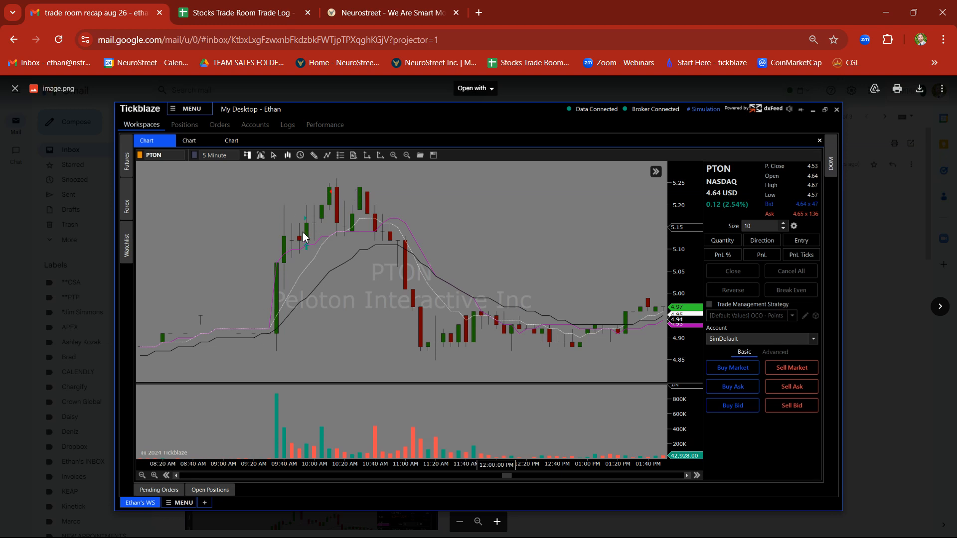
mouse_move(332, 197)
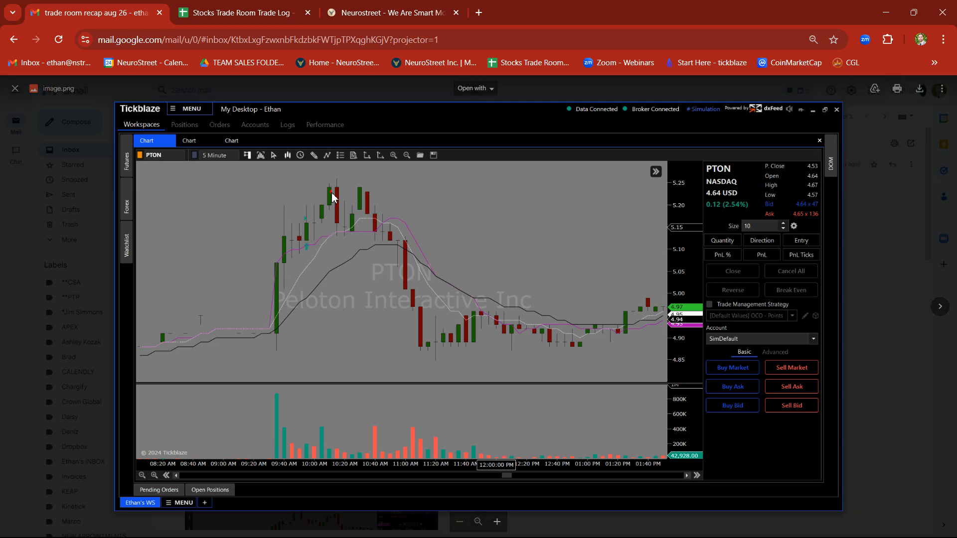
mouse_move(342, 212)
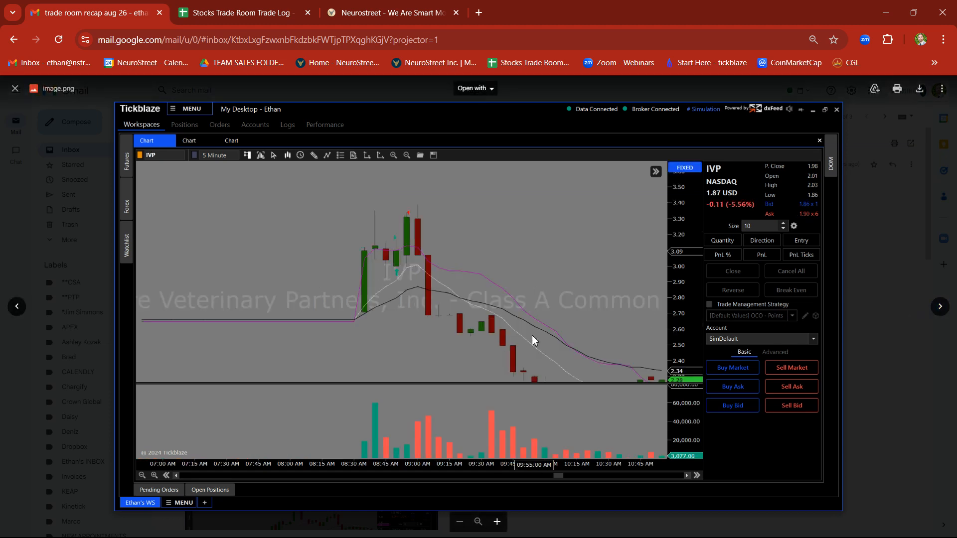
mouse_move(402, 283)
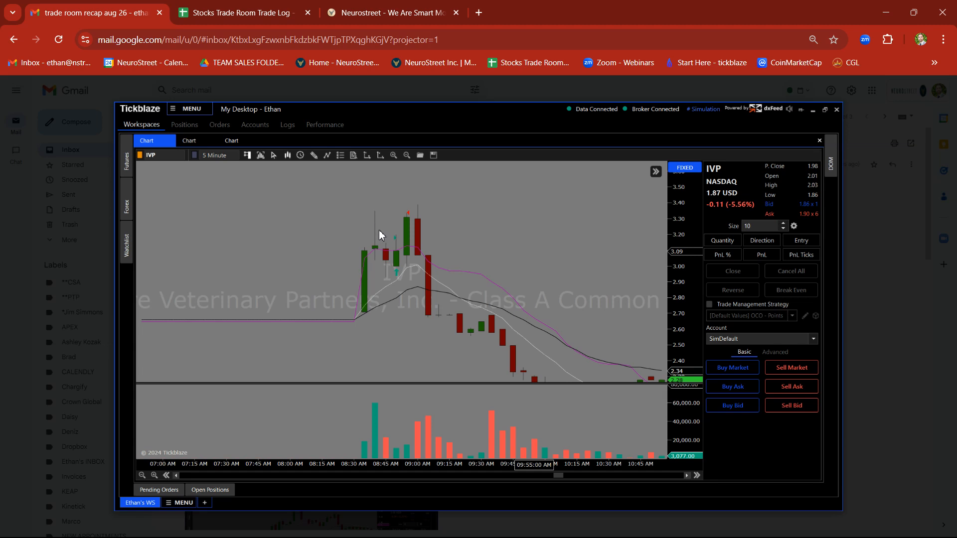
mouse_move(407, 246)
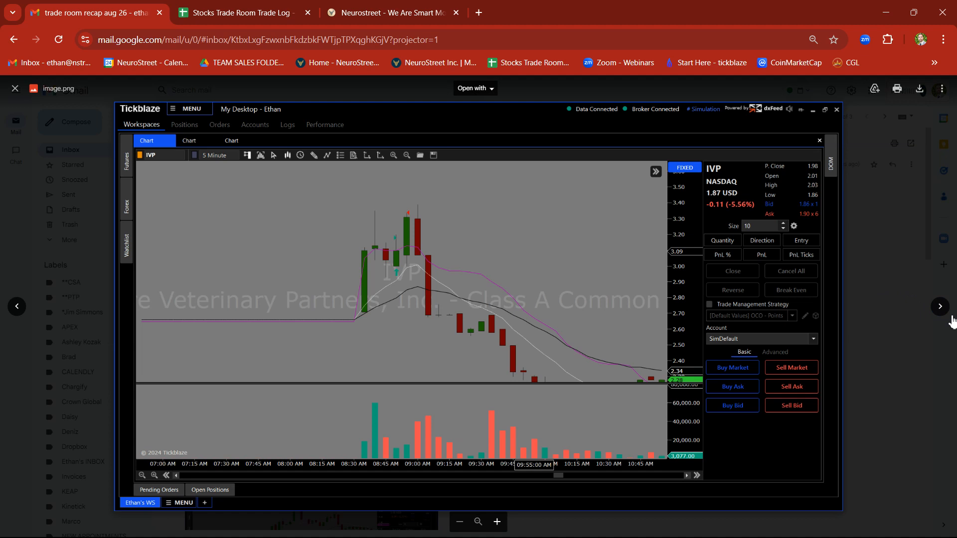
mouse_move(938, 306)
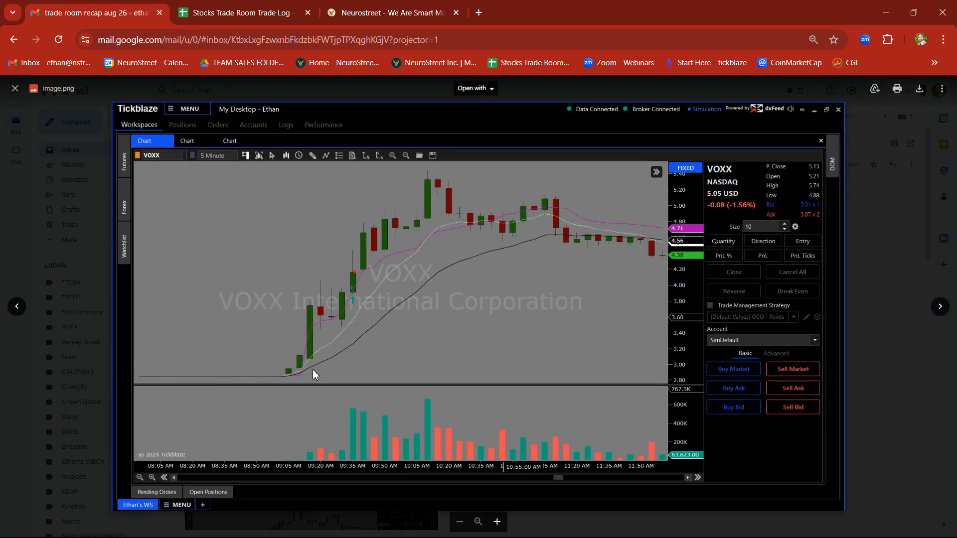
mouse_move(340, 303)
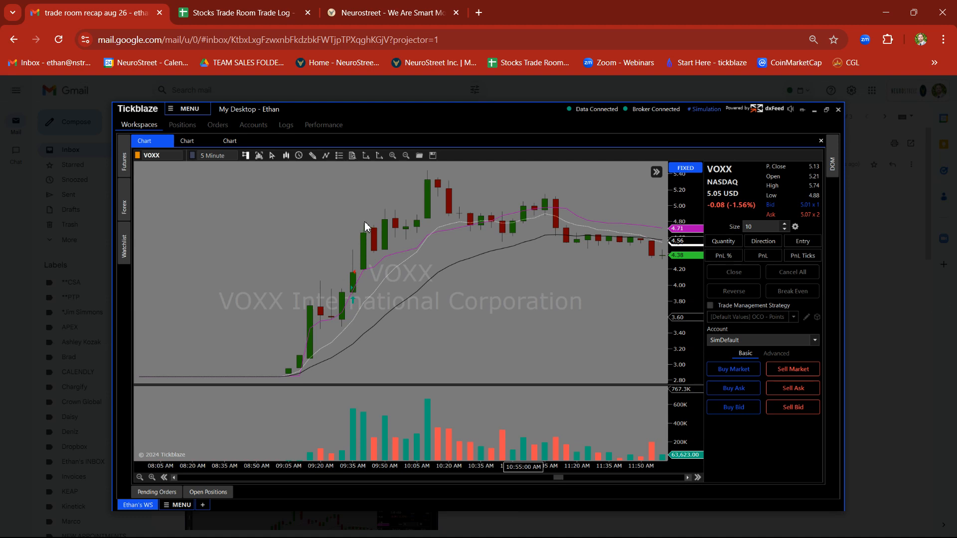
mouse_move(417, 212)
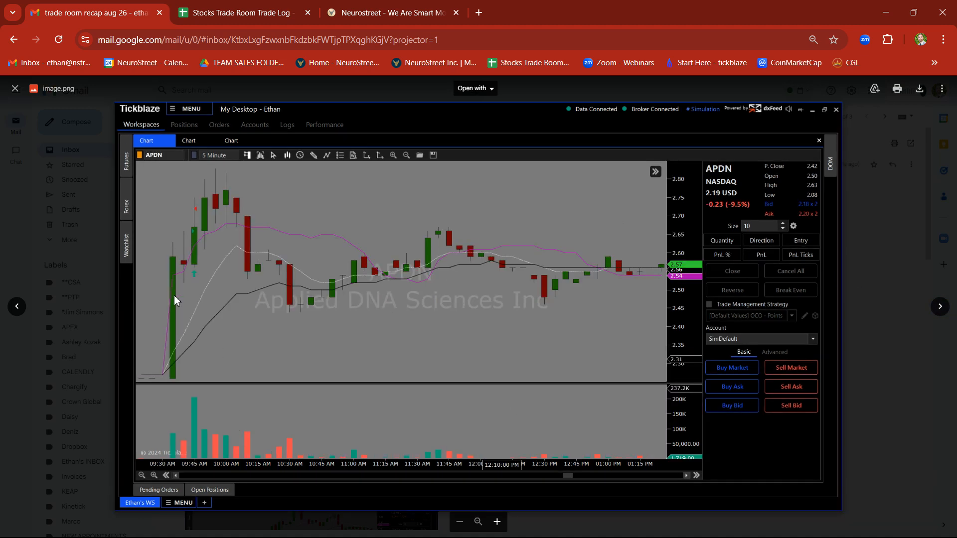
mouse_move(198, 225)
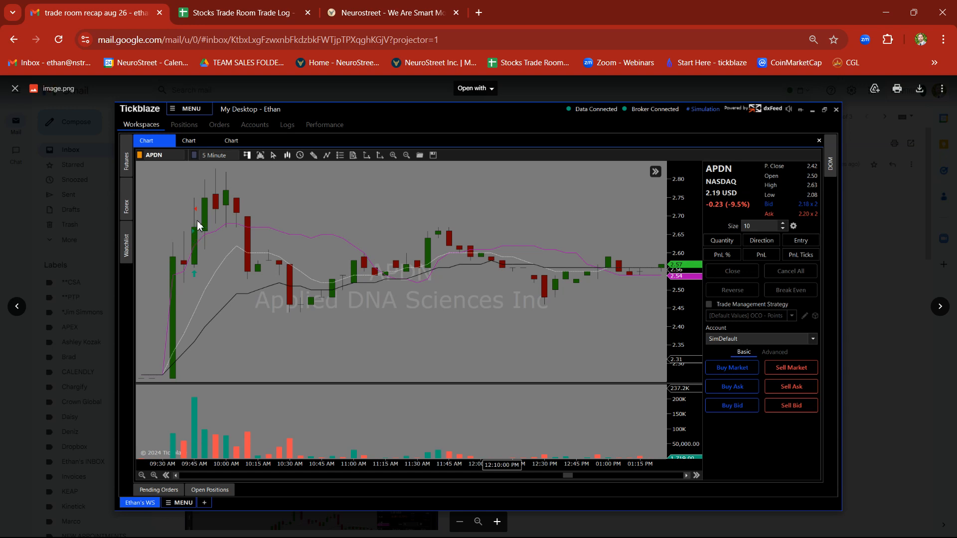
mouse_move(202, 214)
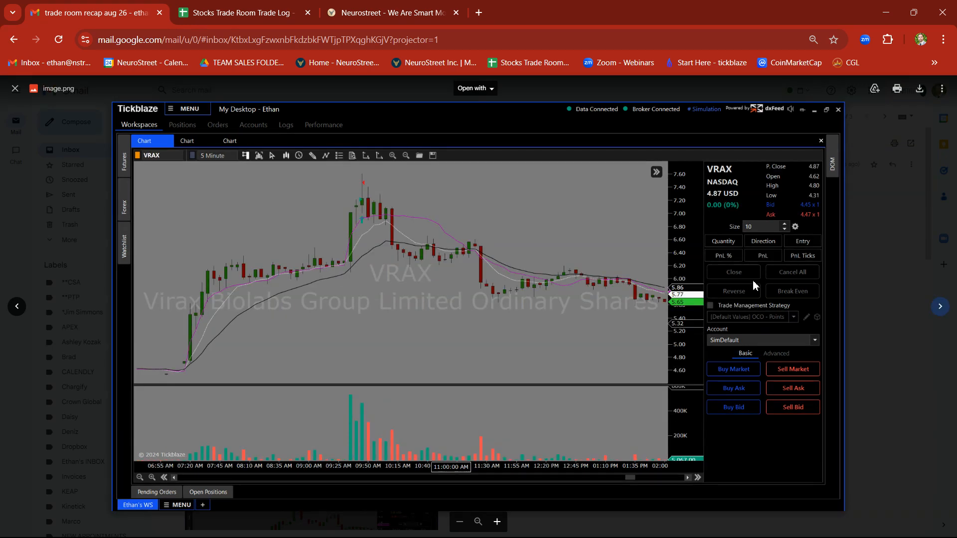
mouse_move(347, 217)
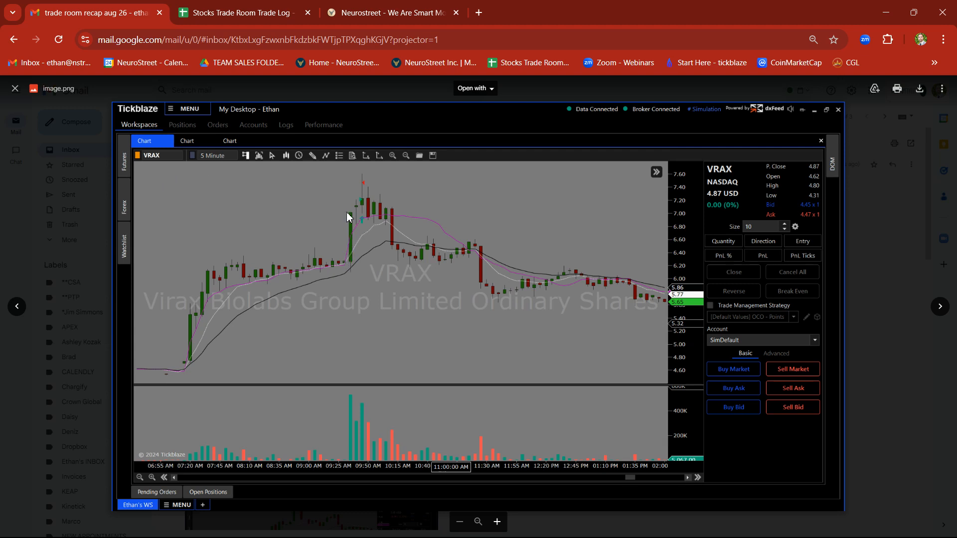
mouse_move(363, 204)
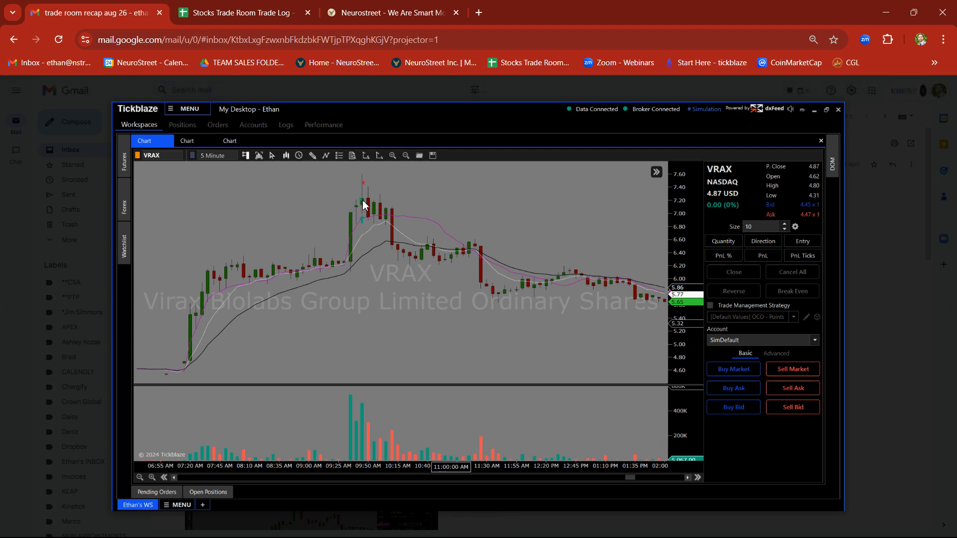
mouse_move(377, 183)
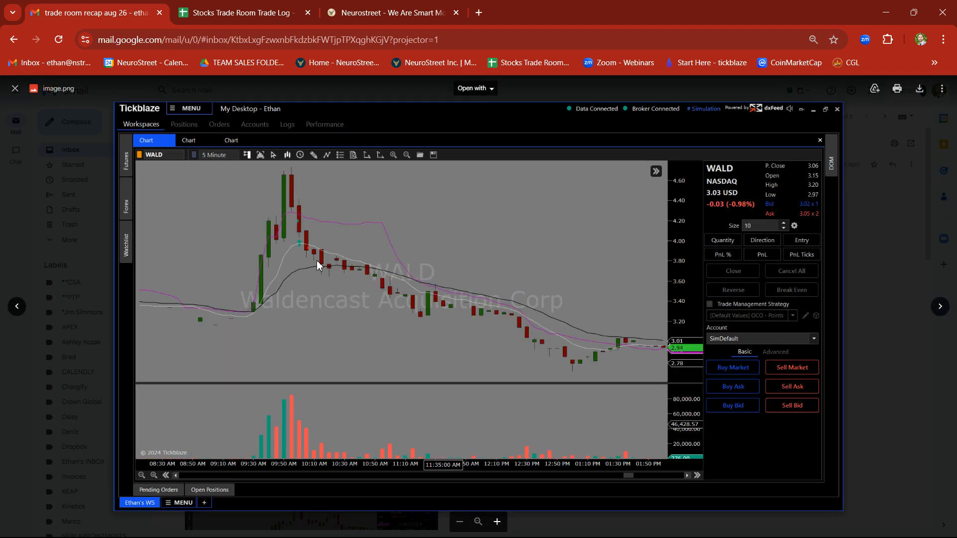
mouse_move(263, 303)
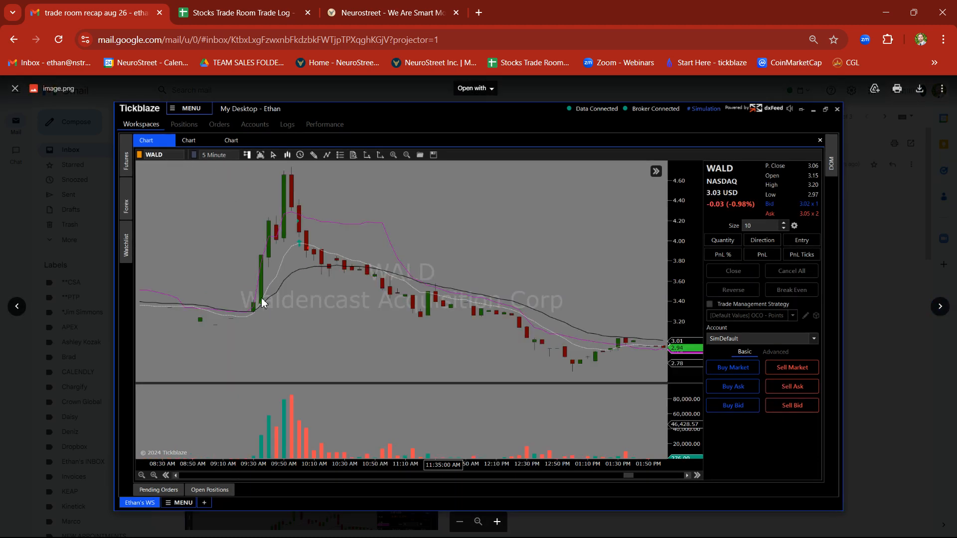
mouse_move(284, 234)
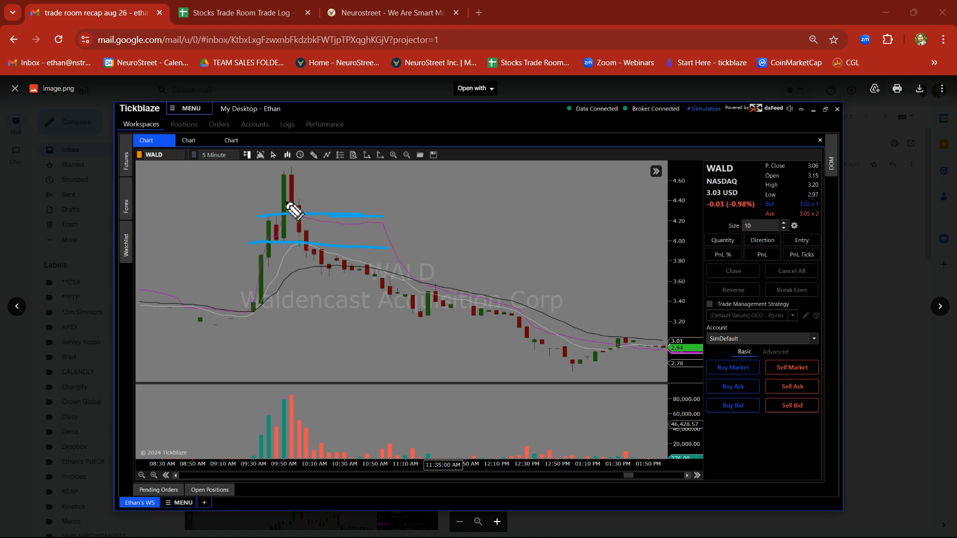
mouse_move(315, 220)
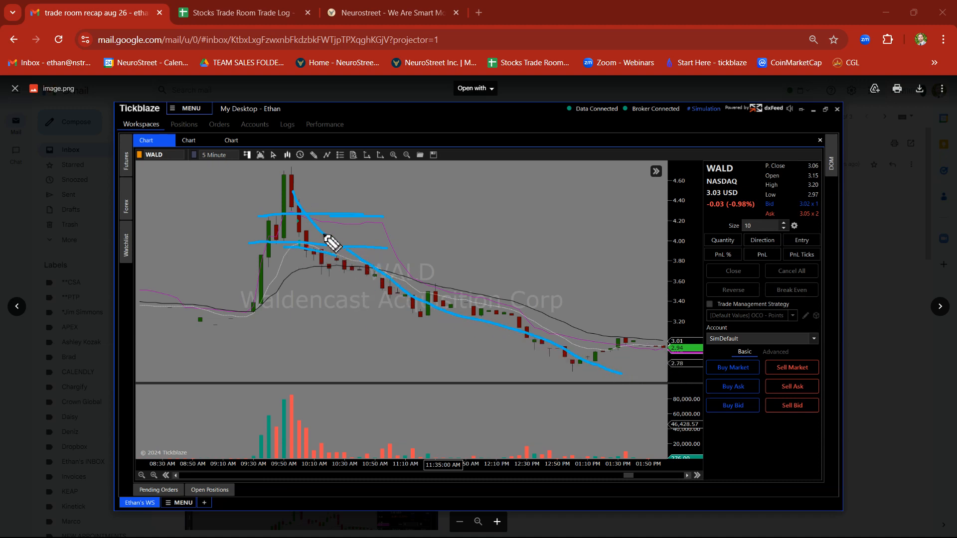
mouse_move(900, 418)
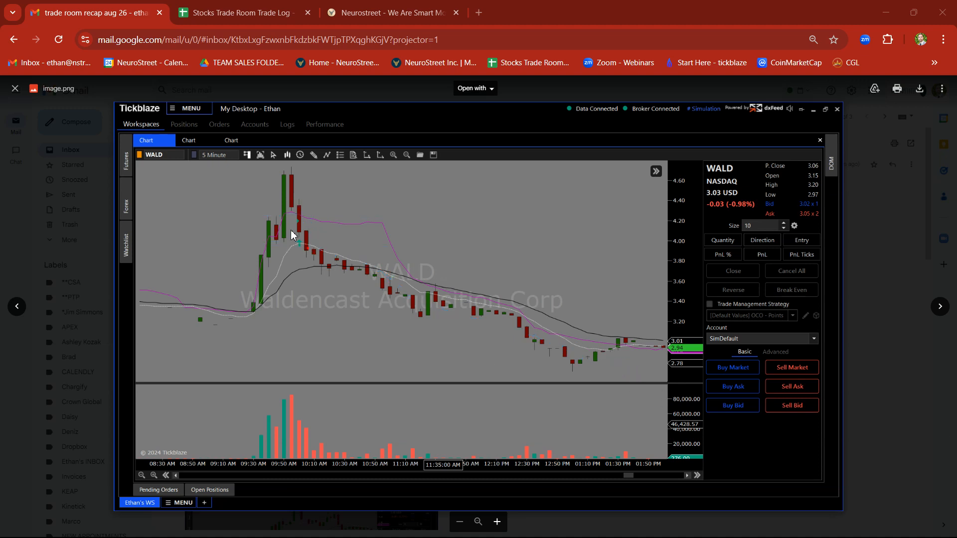
Advance to the LUCY trade chart screenshot, then return to the NeuroStreet Latest News page
click(192, 141)
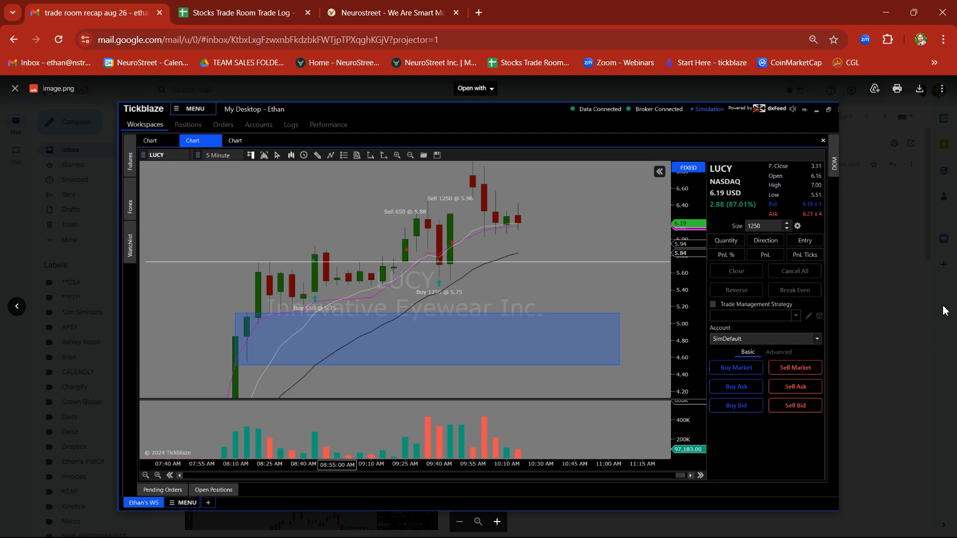
mouse_move(221, 270)
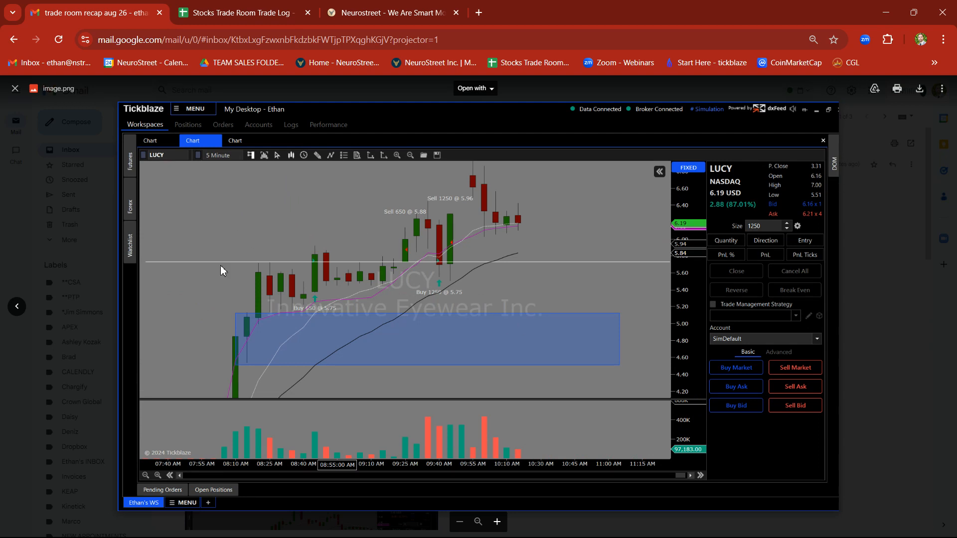
mouse_move(245, 273)
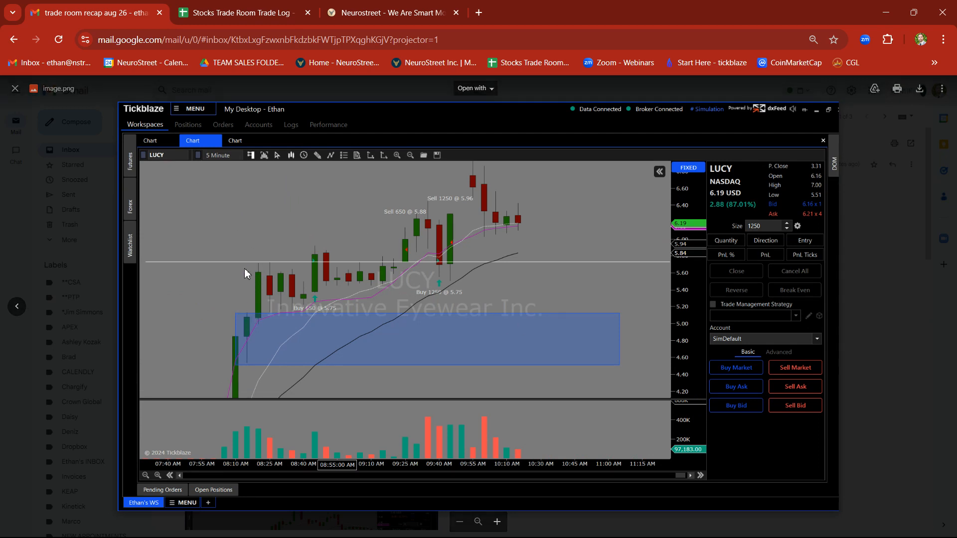
mouse_move(260, 262)
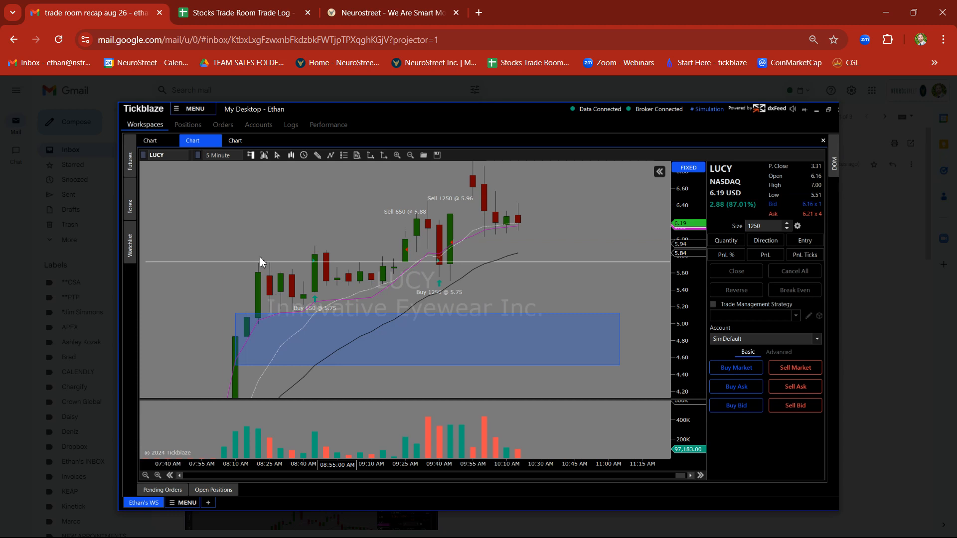
mouse_move(270, 282)
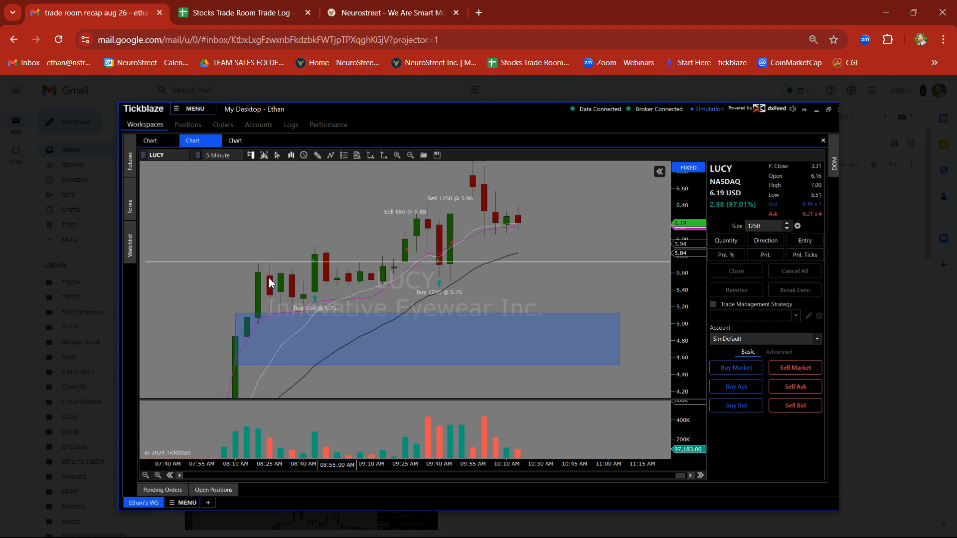
mouse_move(343, 262)
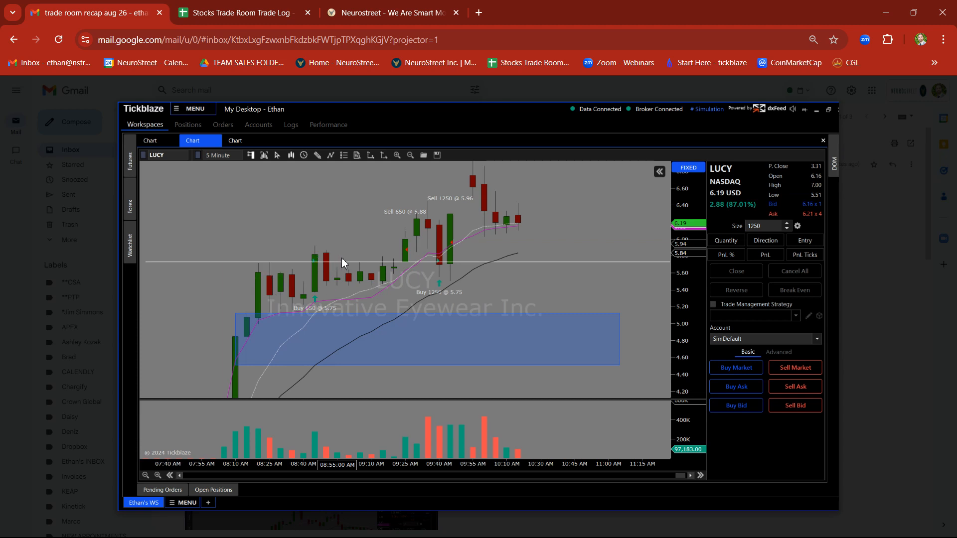
mouse_move(392, 264)
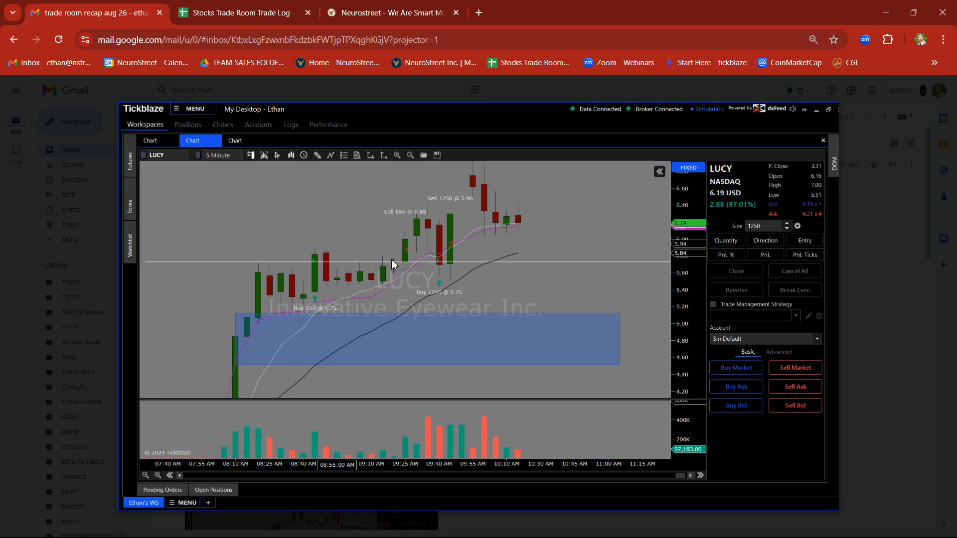
mouse_move(345, 271)
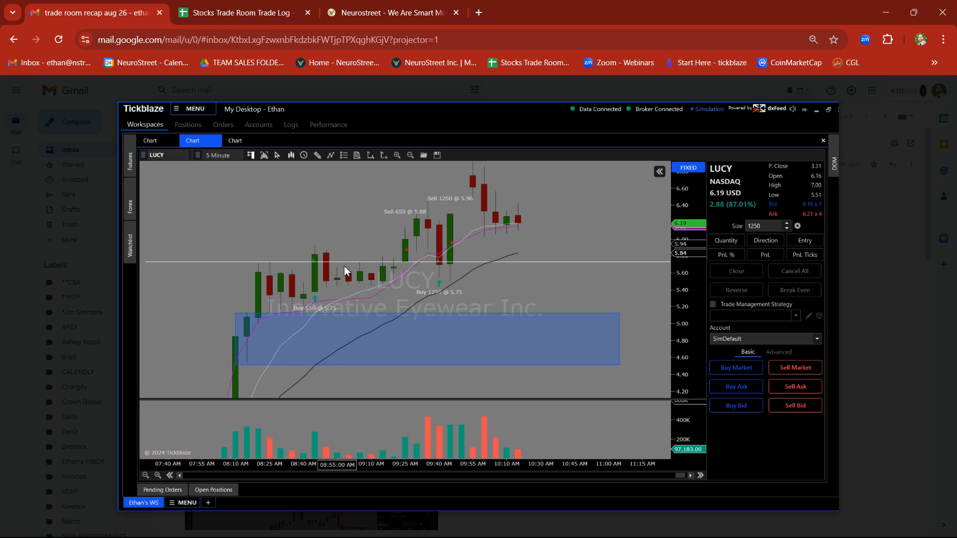
mouse_move(407, 249)
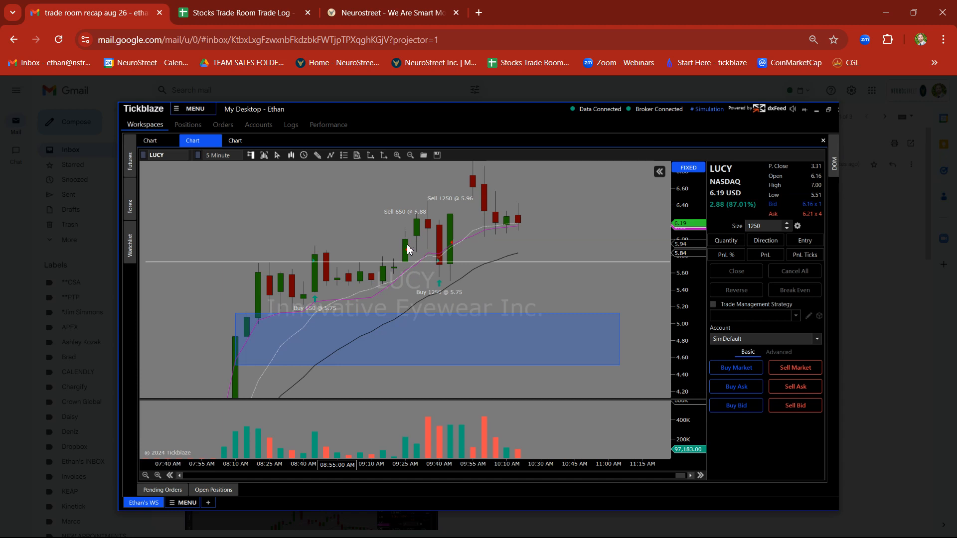
mouse_move(407, 242)
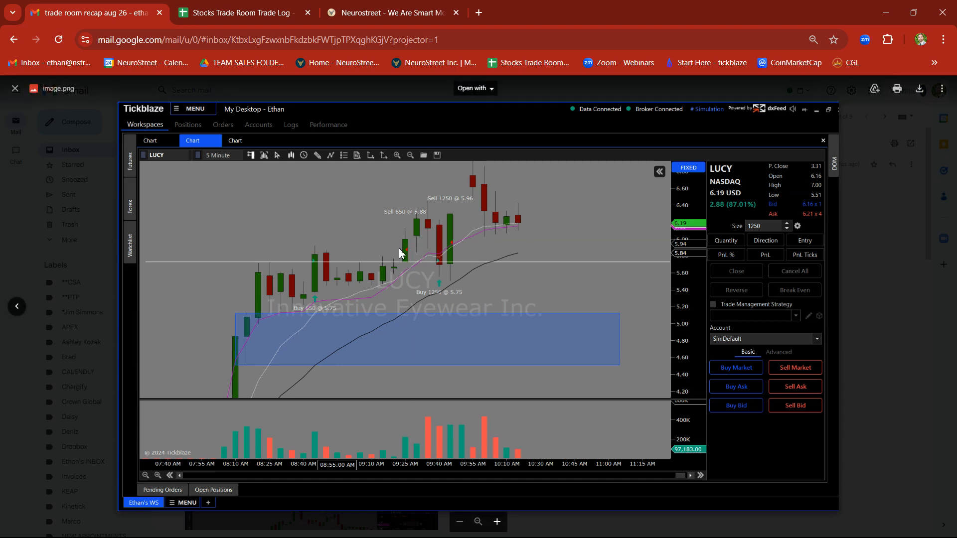
mouse_move(407, 250)
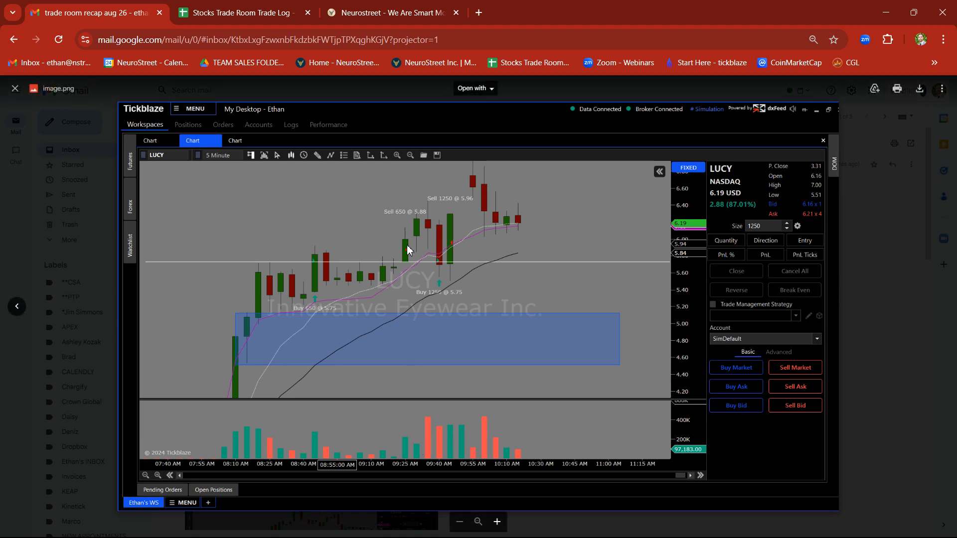
mouse_move(408, 250)
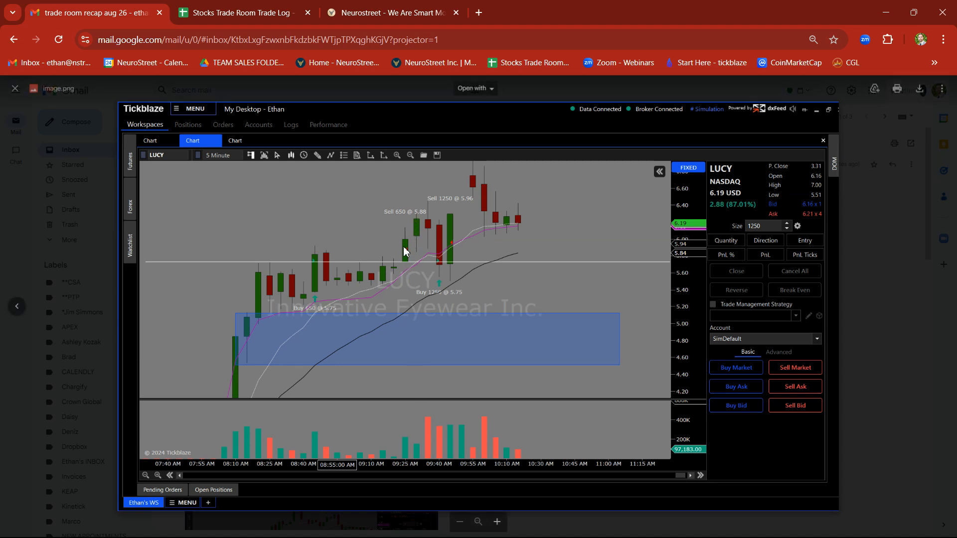
mouse_move(438, 263)
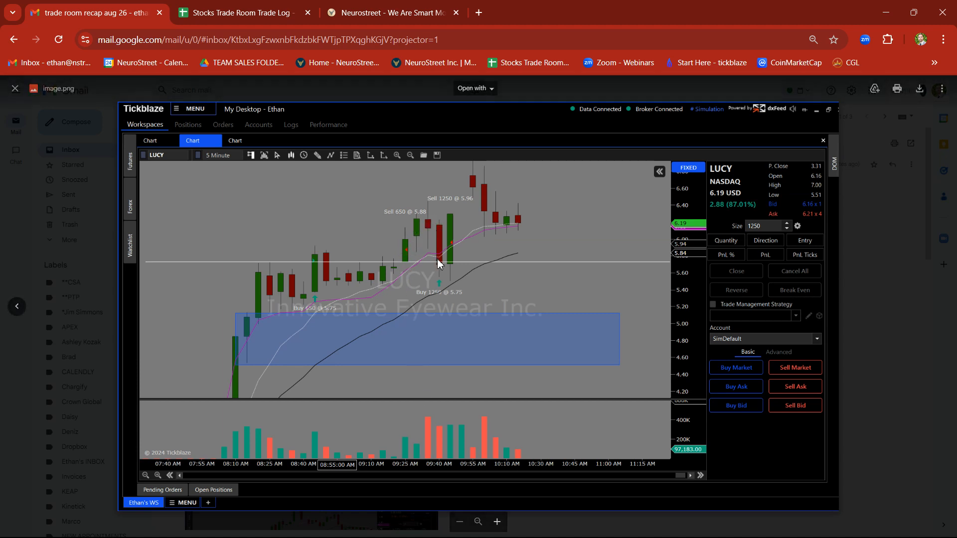
mouse_move(459, 247)
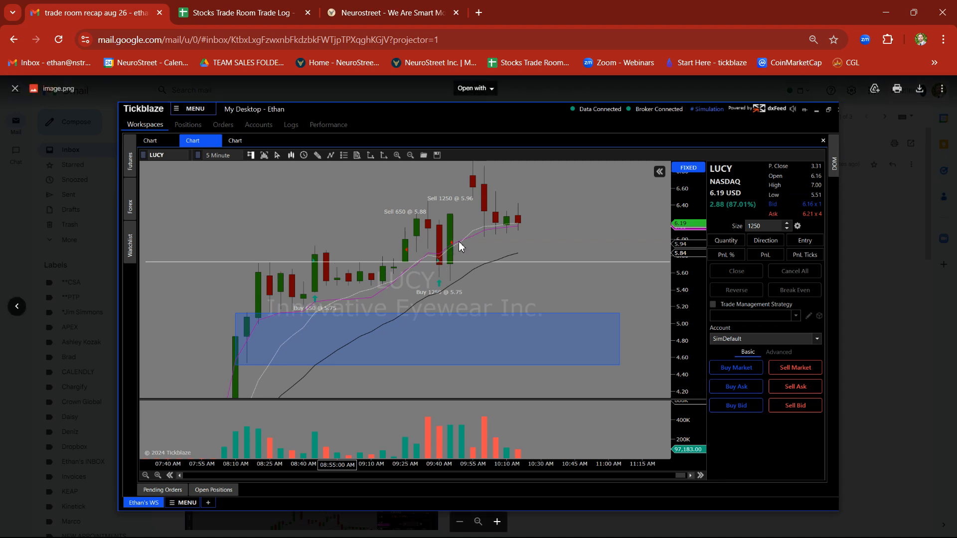
mouse_move(493, 249)
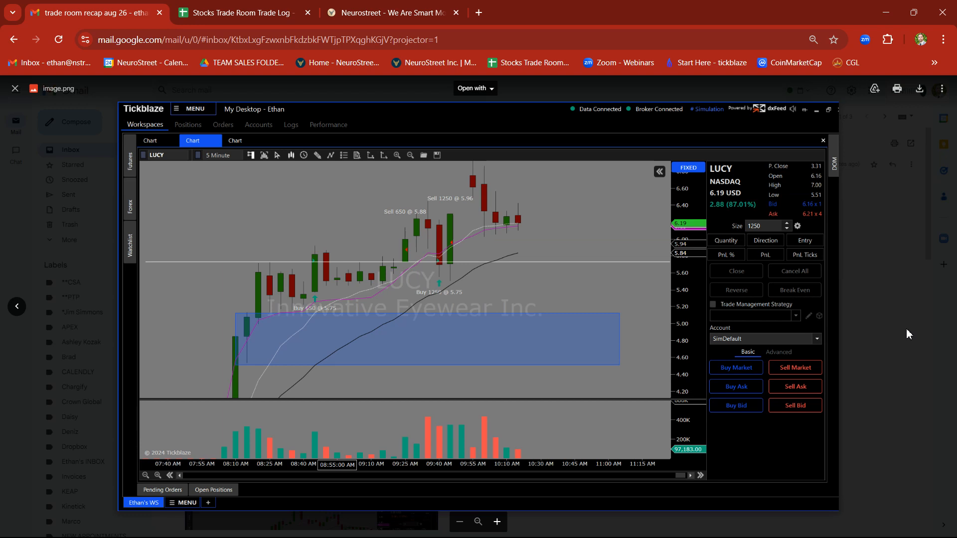
click(390, 12)
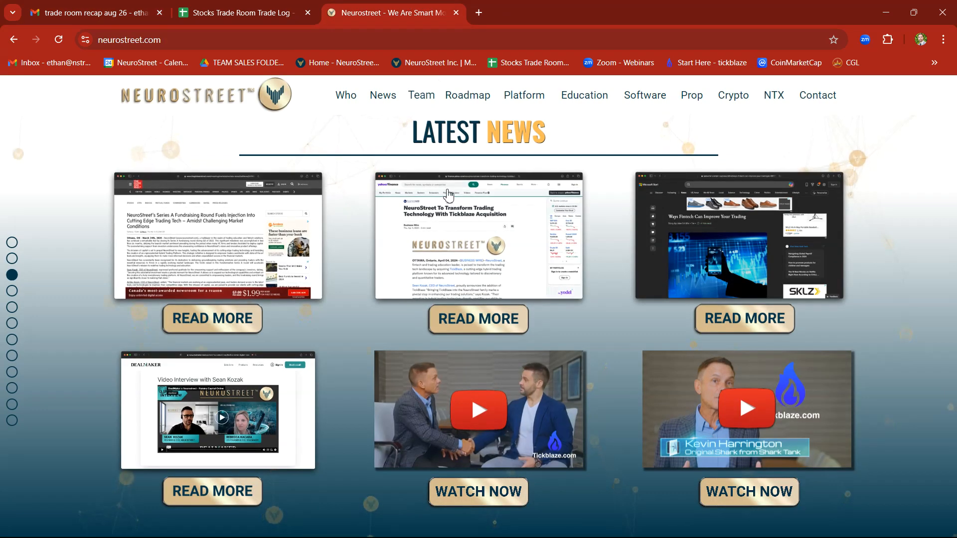
Jump to the Executive Team profiles, then to the 2017–2025 Roadmap timeline
click(420, 96)
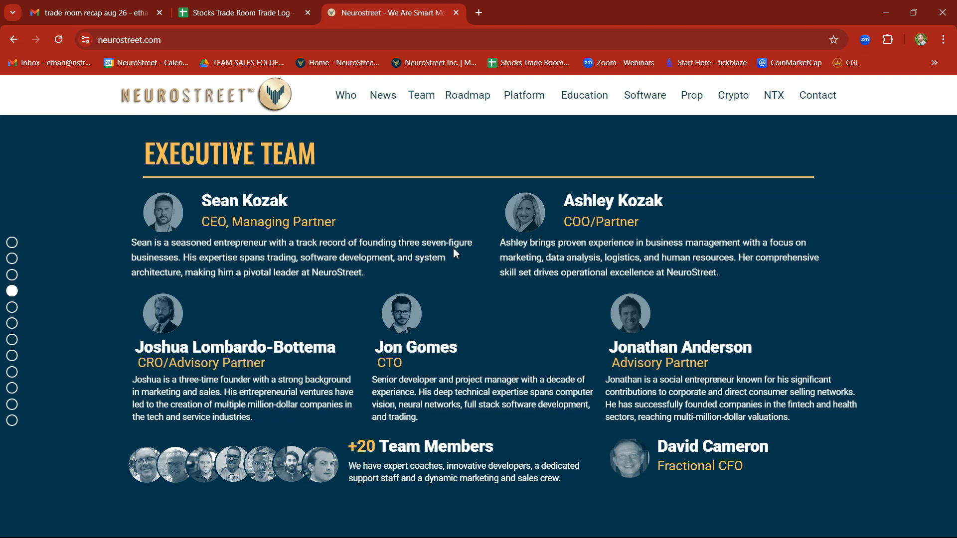
mouse_move(560, 298)
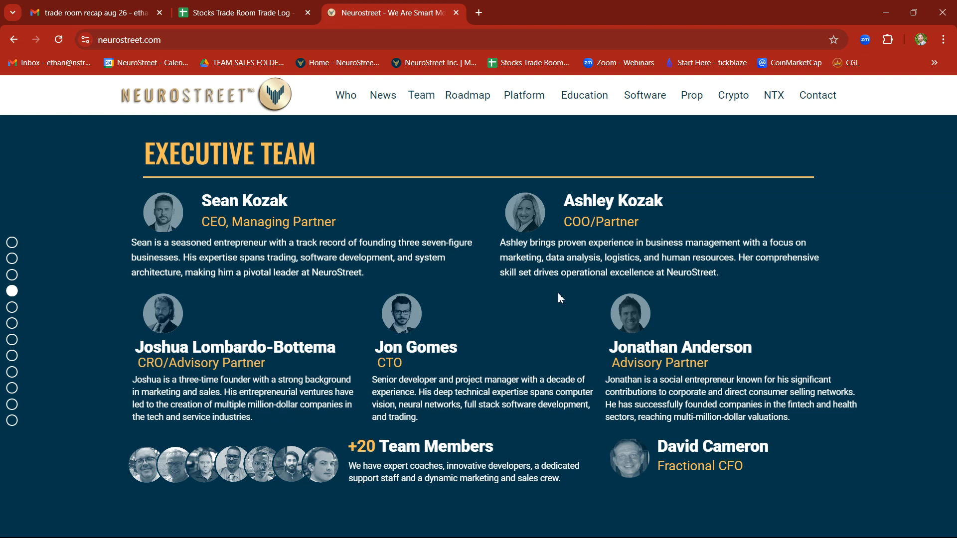
mouse_move(496, 312)
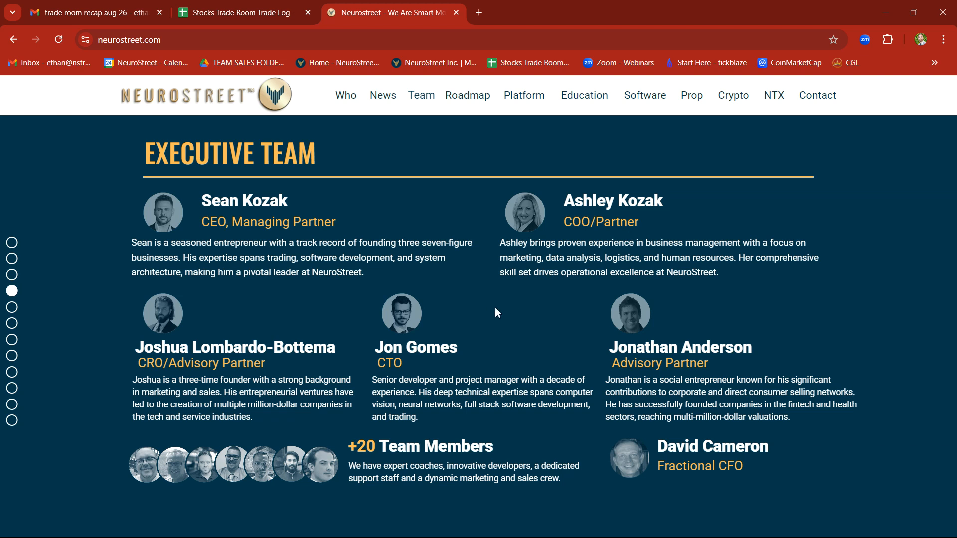
click(467, 95)
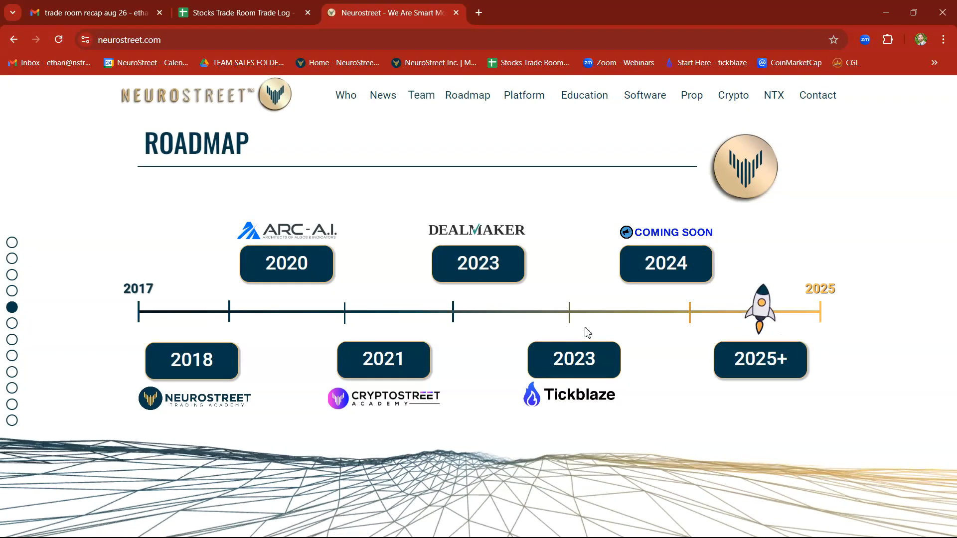
mouse_move(540, 207)
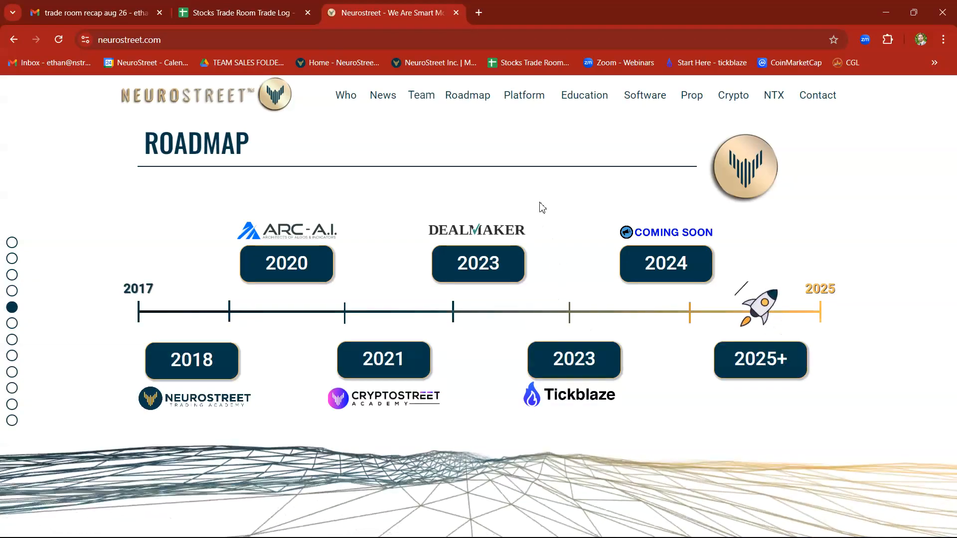